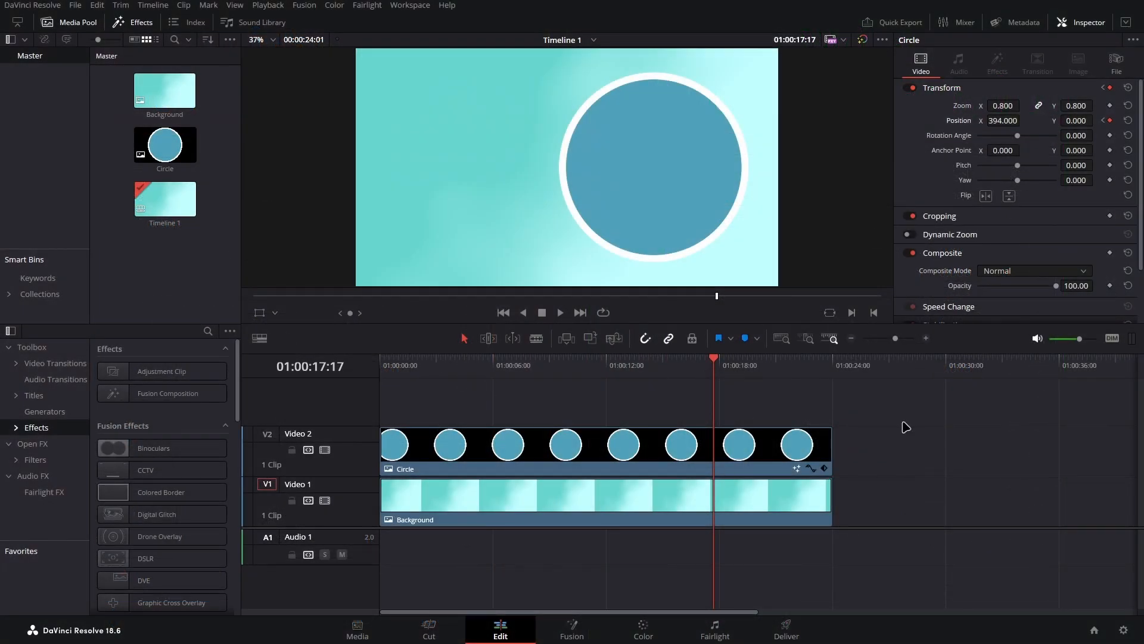
{"action": "mouse_move", "coordinate": [949, 451]}
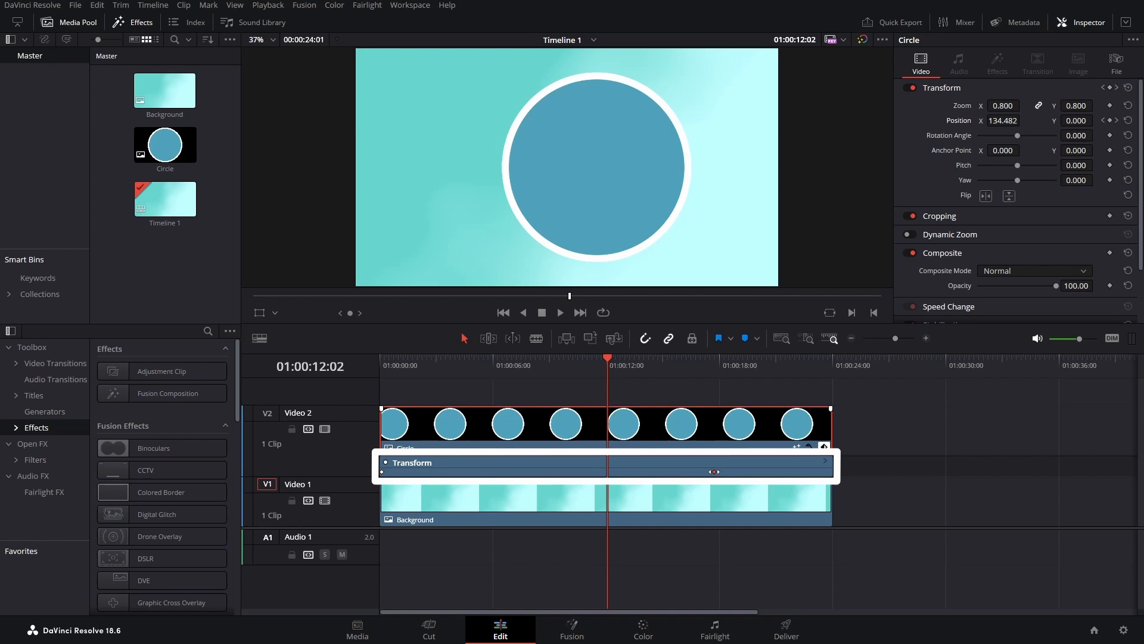
- Drag the Circle's first Position keyframe to about ten seconds, then move the playhead near 16 seconds
{"action": "left_click_drag", "start_coordinate": [715, 471], "coordinate": [666, 471]}
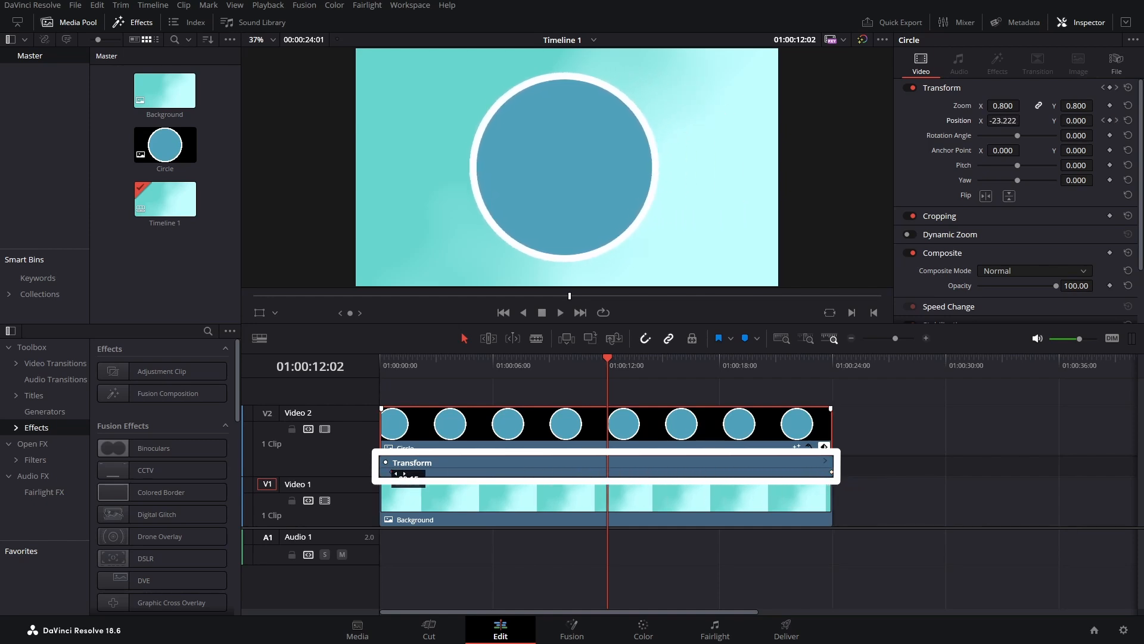
{"action": "left_click", "coordinate": [689, 358]}
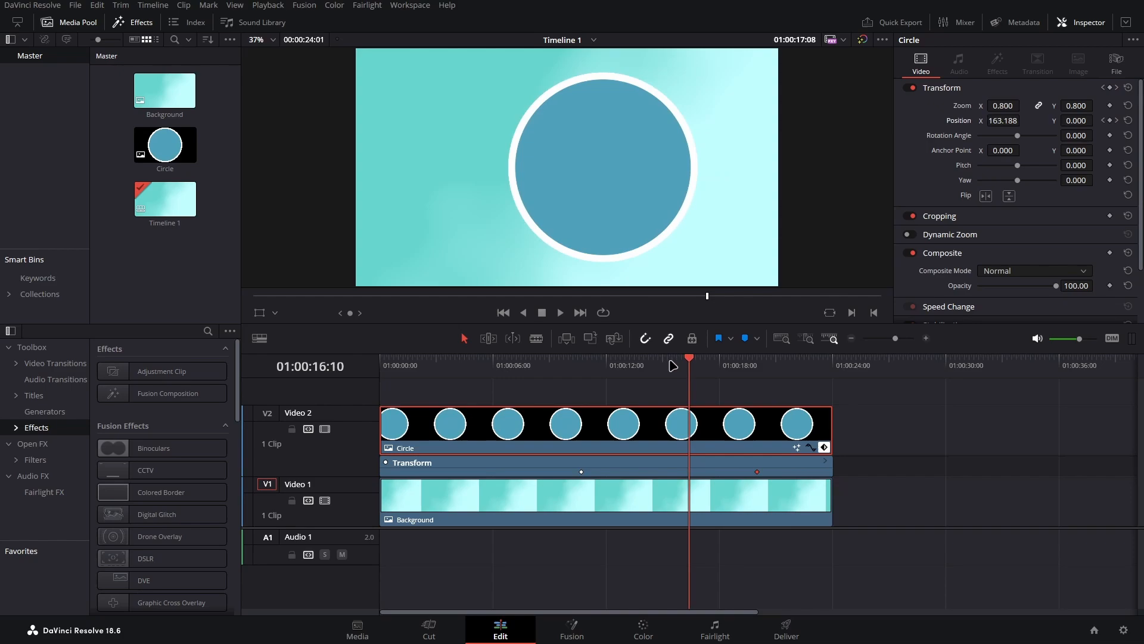